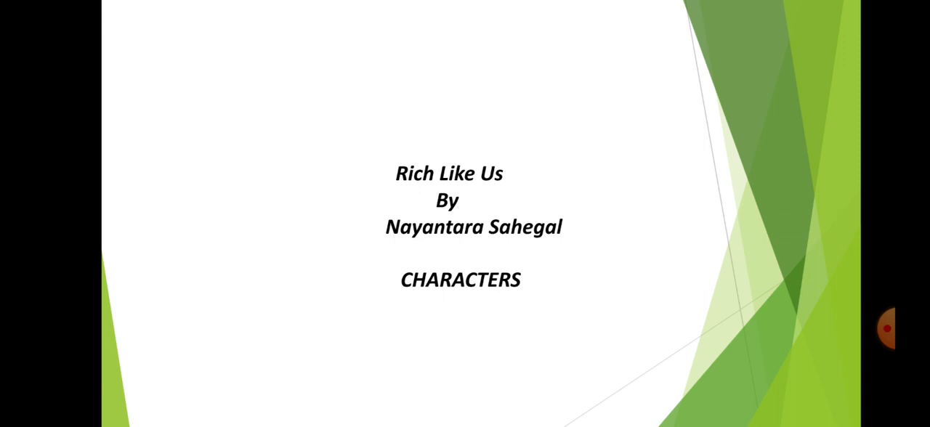
- Advance past the final CHARACTERS slide to reach the end-of-slideshow screen
{"action": "left_click", "coordinate": [465, 218]}
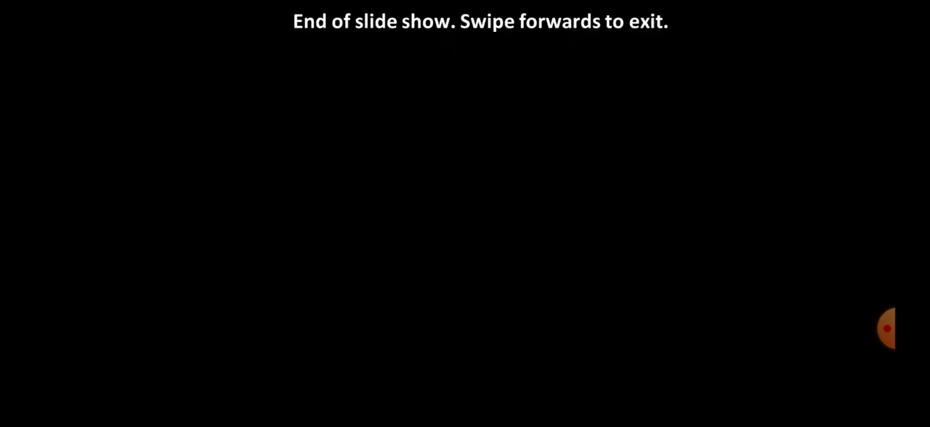